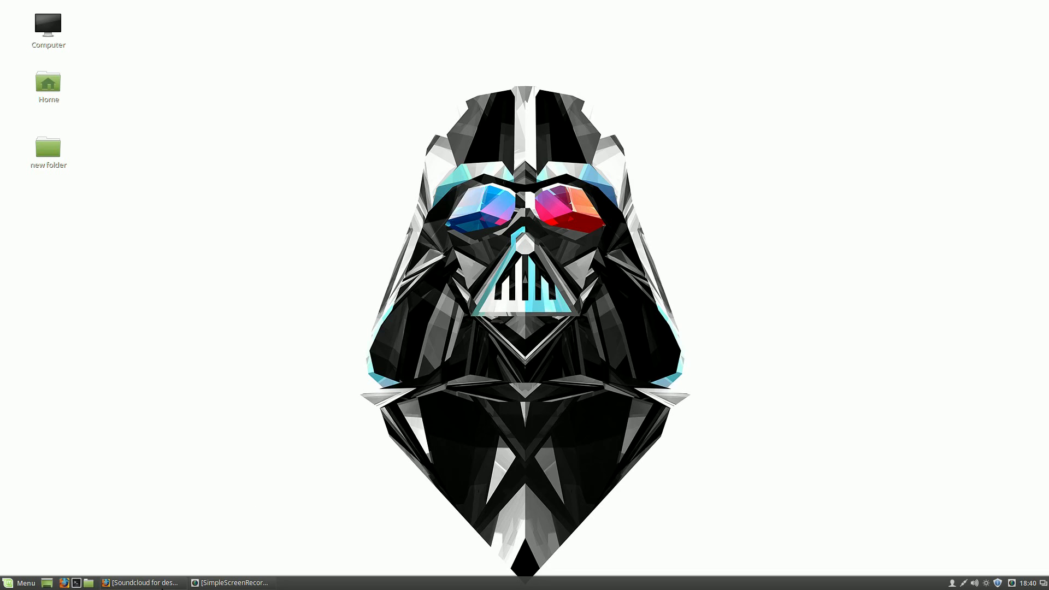
# - Bring the Firefox window showing the Soundnode website to the front
pyautogui.click(141, 583)
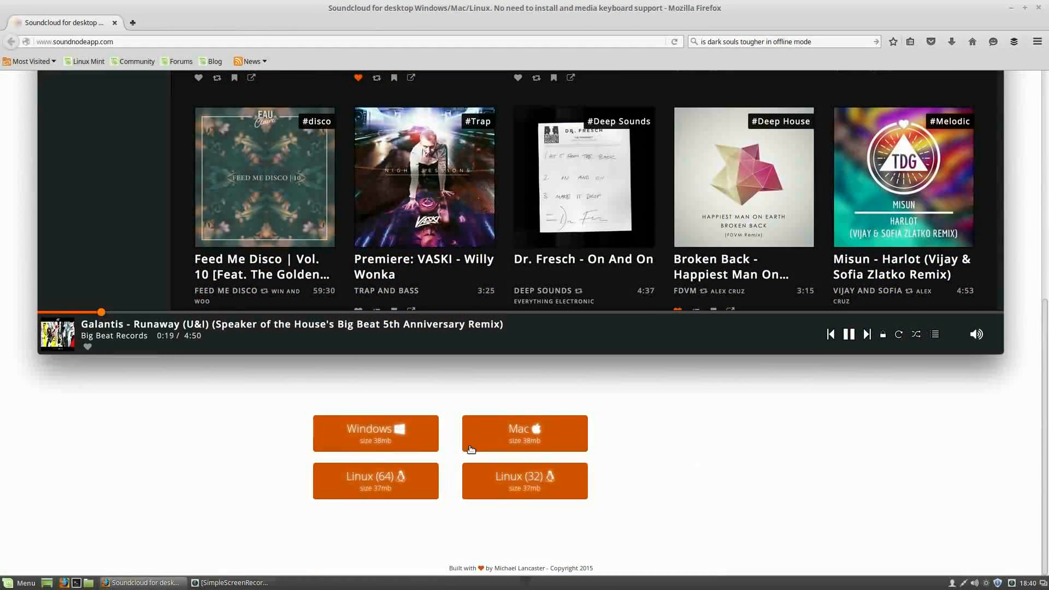
pyautogui.moveTo(380, 485)
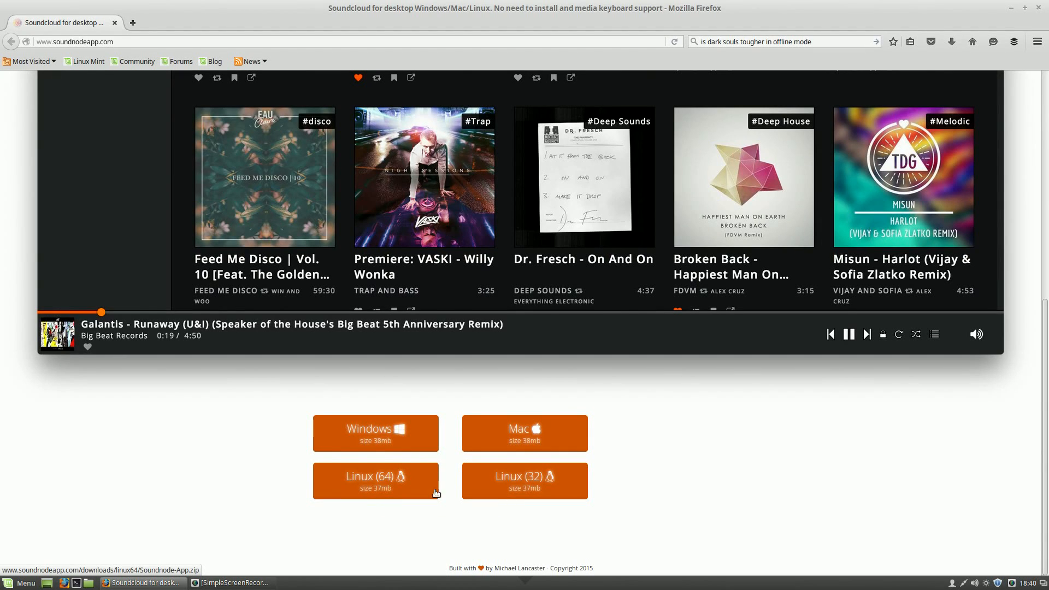
pyautogui.moveTo(552, 494)
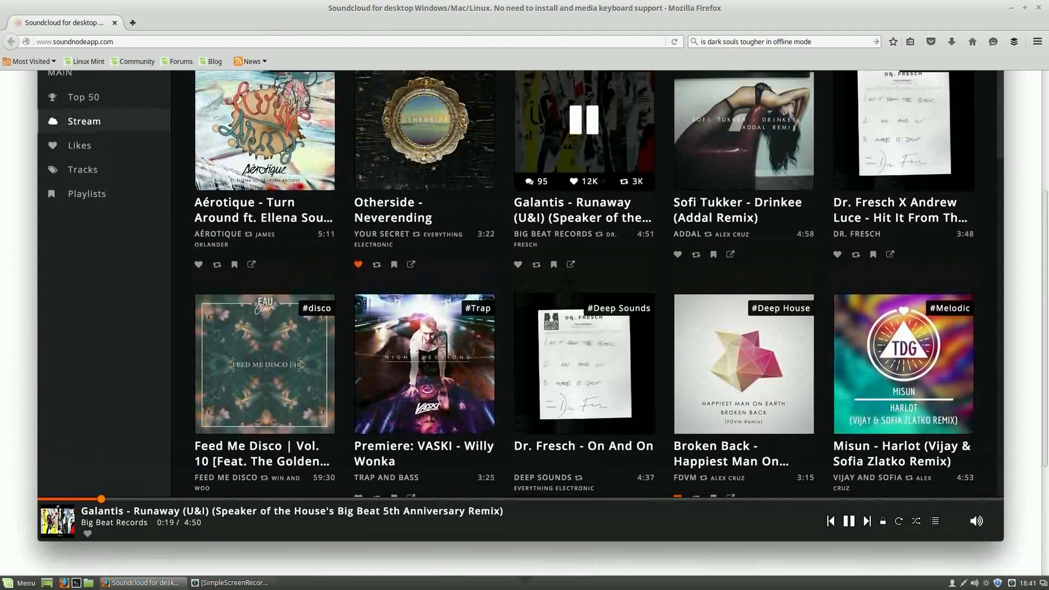
# - In Music, inspect Soundnode-App.zip and open the extracted Soundnode-App folder
pyautogui.click(298, 582)
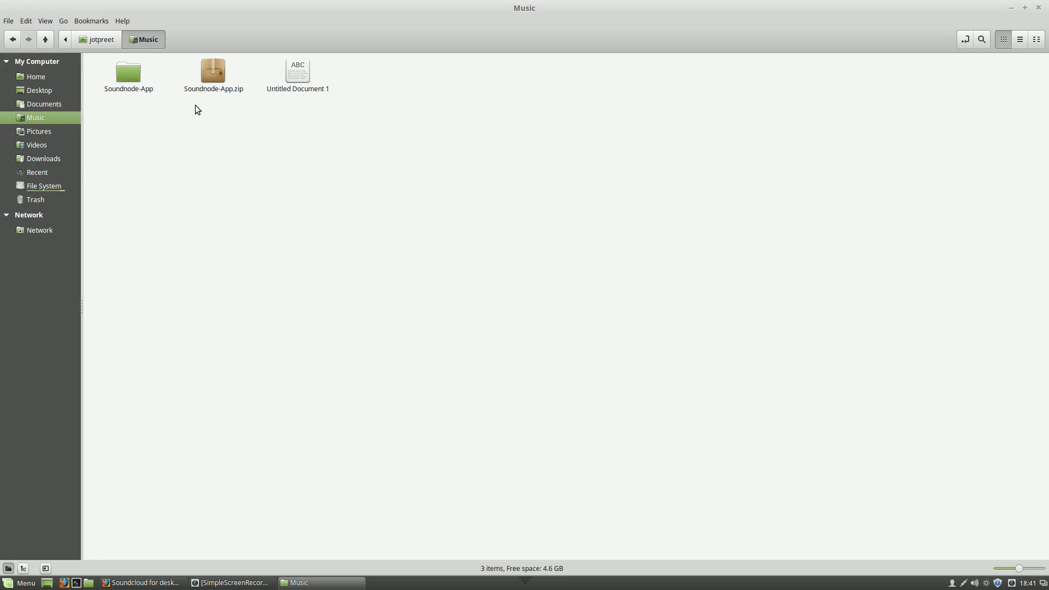
pyautogui.click(213, 74)
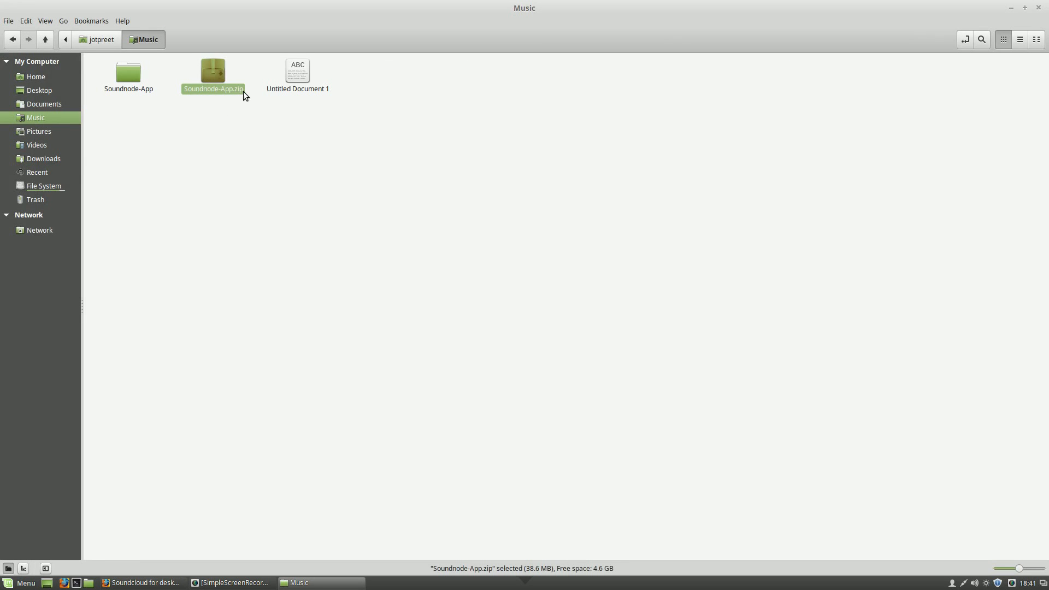
pyautogui.rightClick(212, 74)
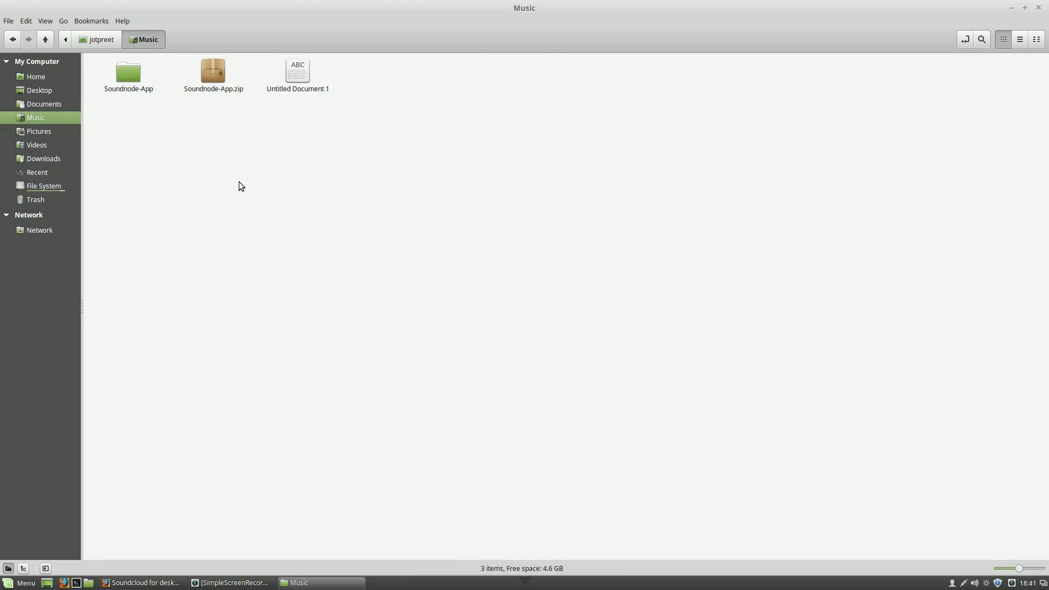
pyautogui.moveTo(139, 105)
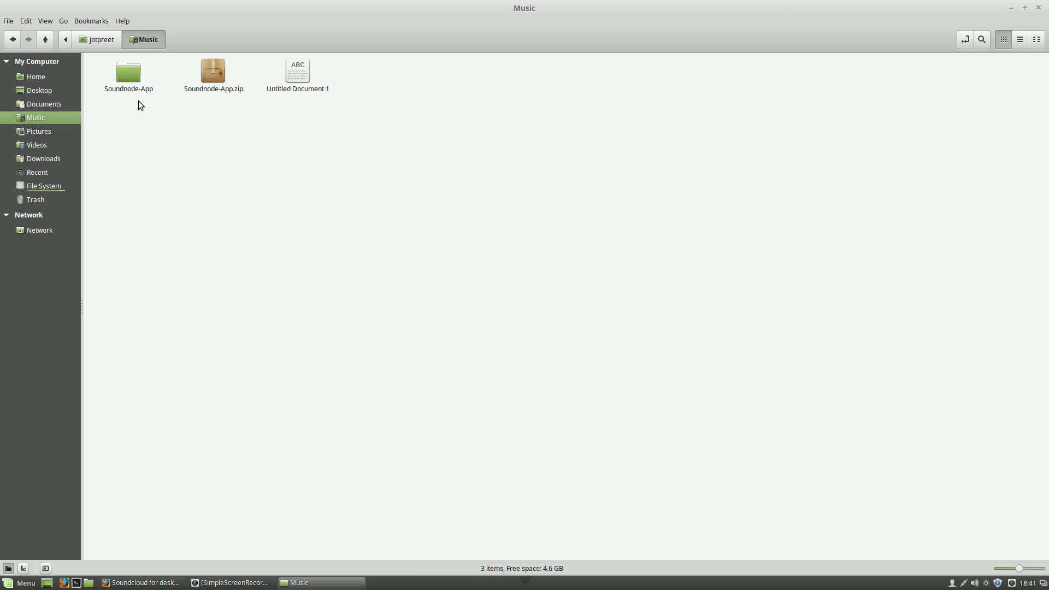
pyautogui.doubleClick(128, 71)
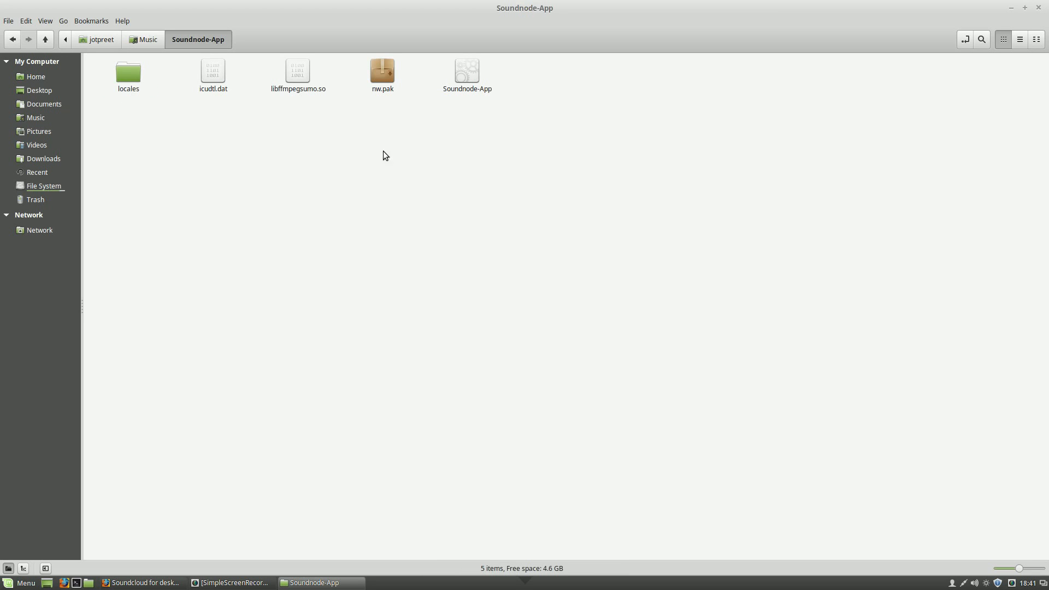
pyautogui.moveTo(513, 131)
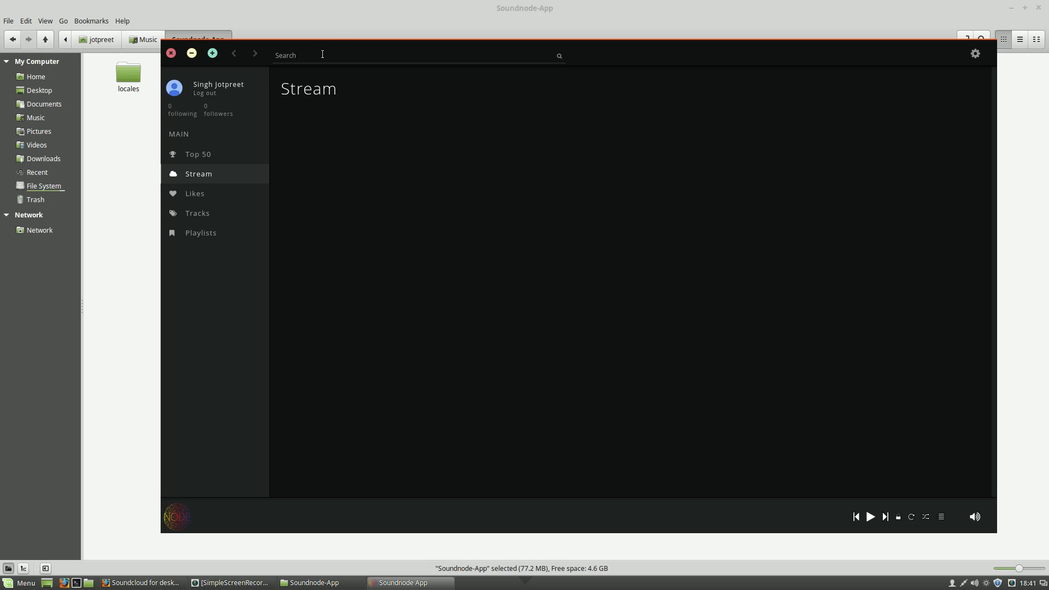
pyautogui.moveTo(215, 476)
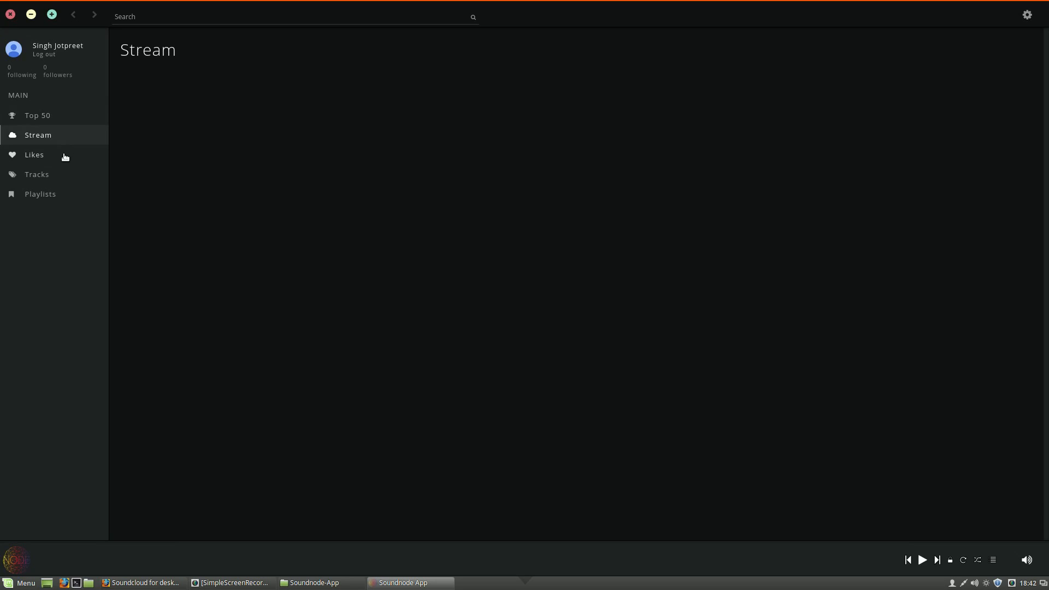
# - Show the Top 50 chart from the Soundnode sidebar
pyautogui.click(37, 116)
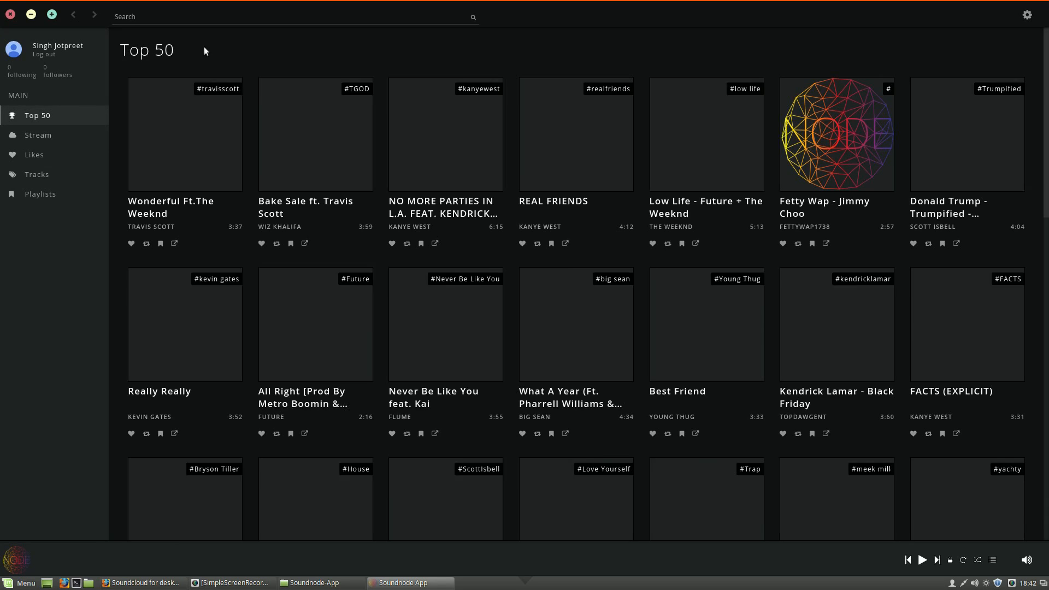
# - Play Travis Scott's 'Wonderful Ft. The Weeknd', pause at 0:03, then return to Firefox
pyautogui.scroll(-3)
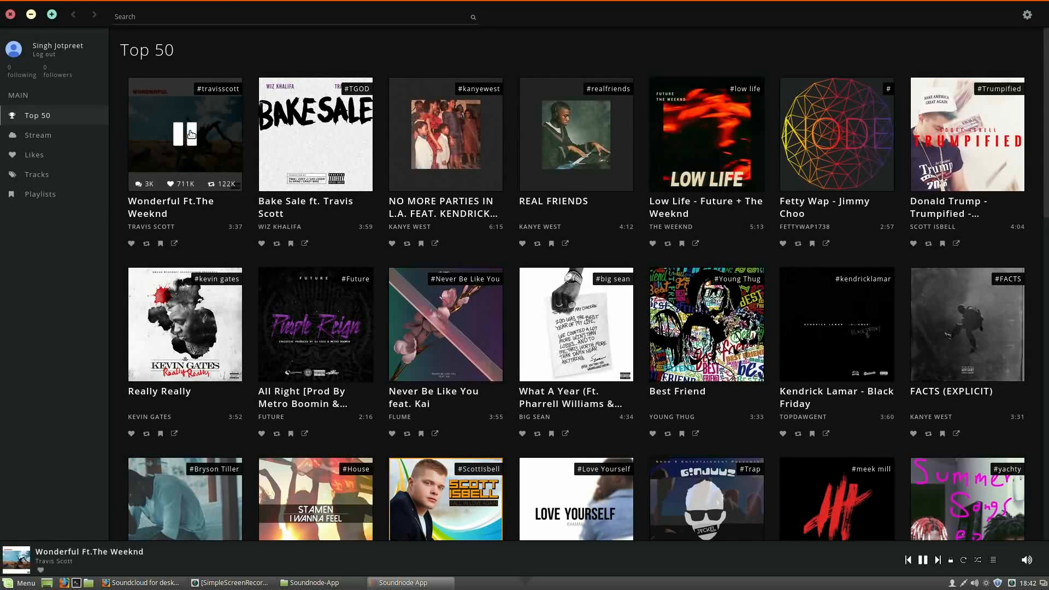
pyautogui.click(186, 134)
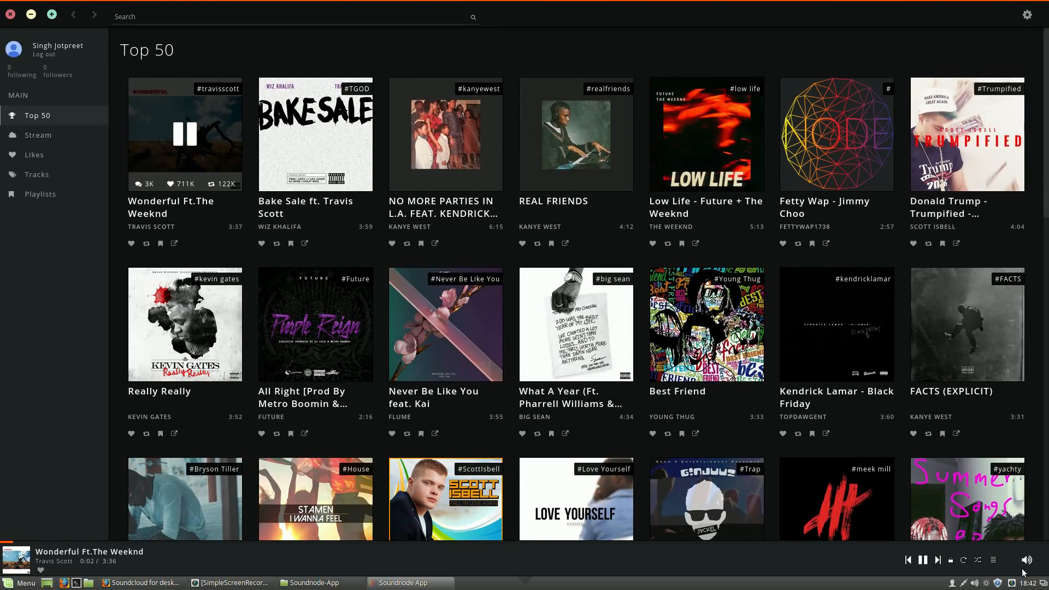
pyautogui.click(922, 560)
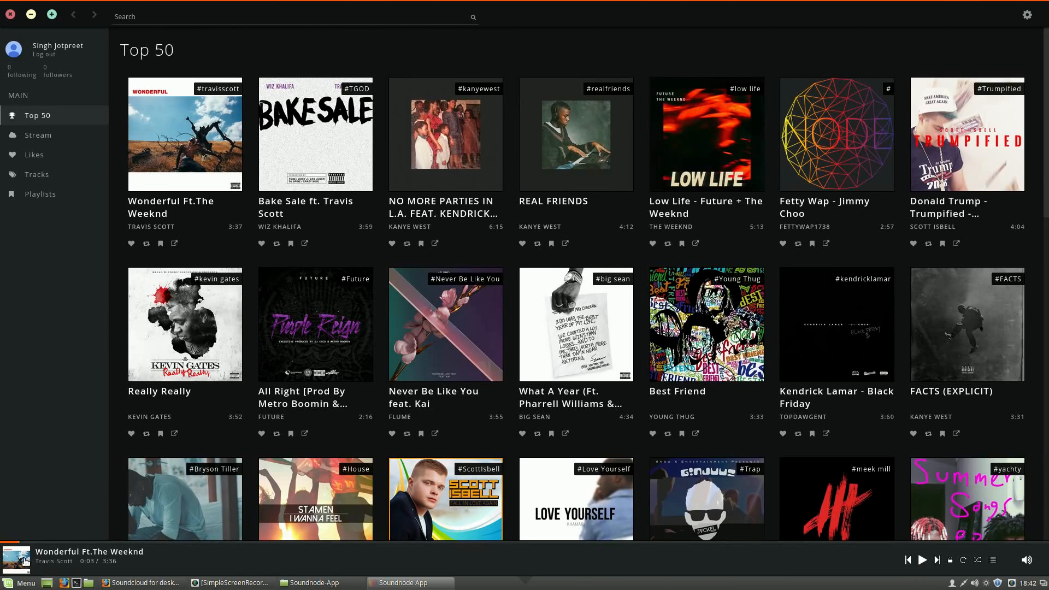
pyautogui.moveTo(1017, 542)
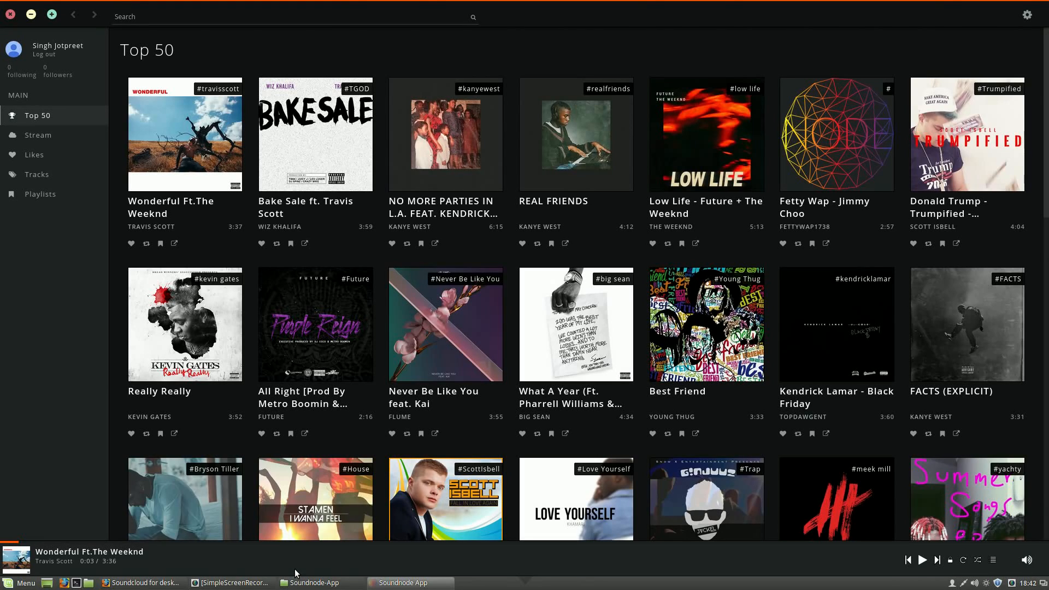
pyautogui.moveTo(300, 583)
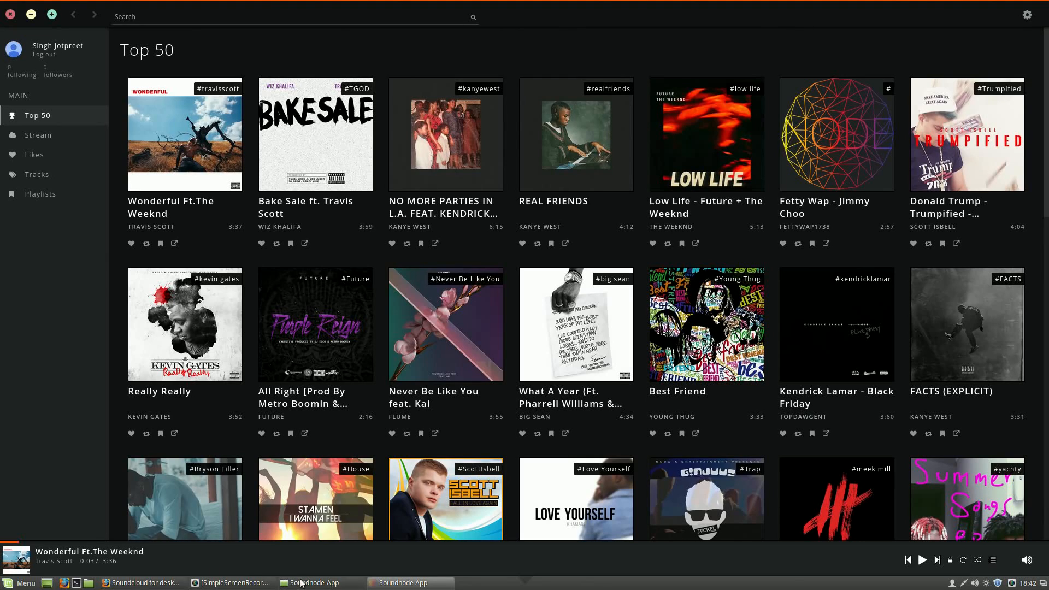
pyautogui.moveTo(268, 562)
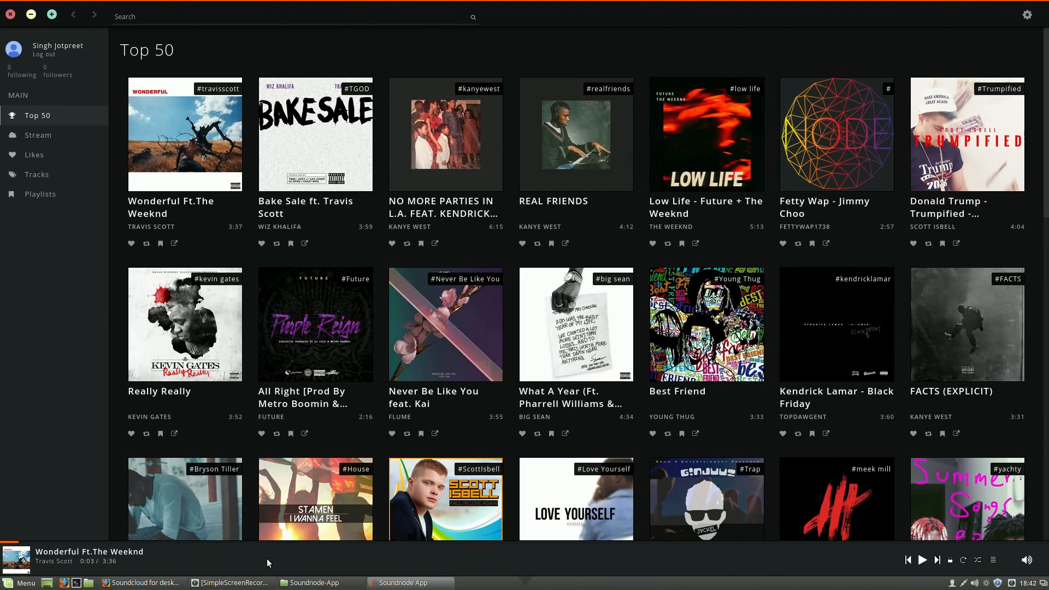
pyautogui.moveTo(159, 583)
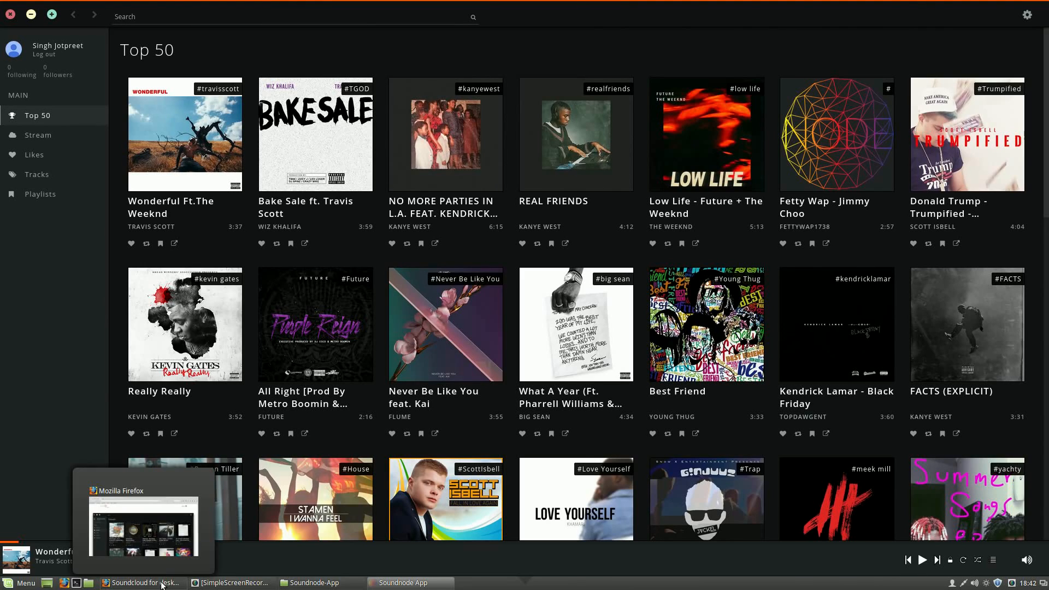
pyautogui.click(141, 583)
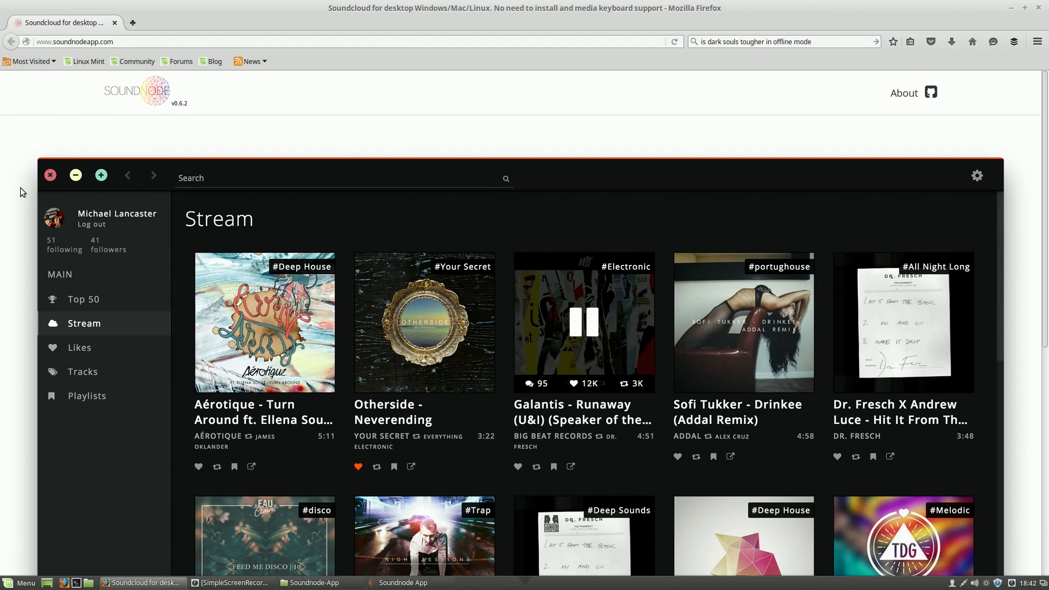